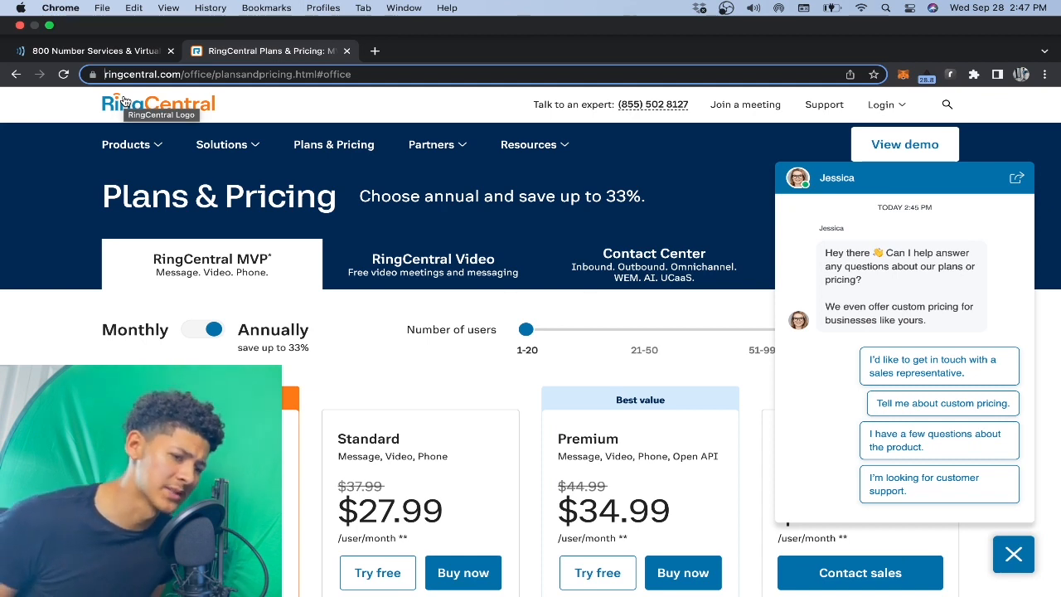
# Step: Dismiss the Jessica chat widget and scroll through the Essentials, Standard, Premium and Ultimate pricing cards
pyautogui.scroll(-3)
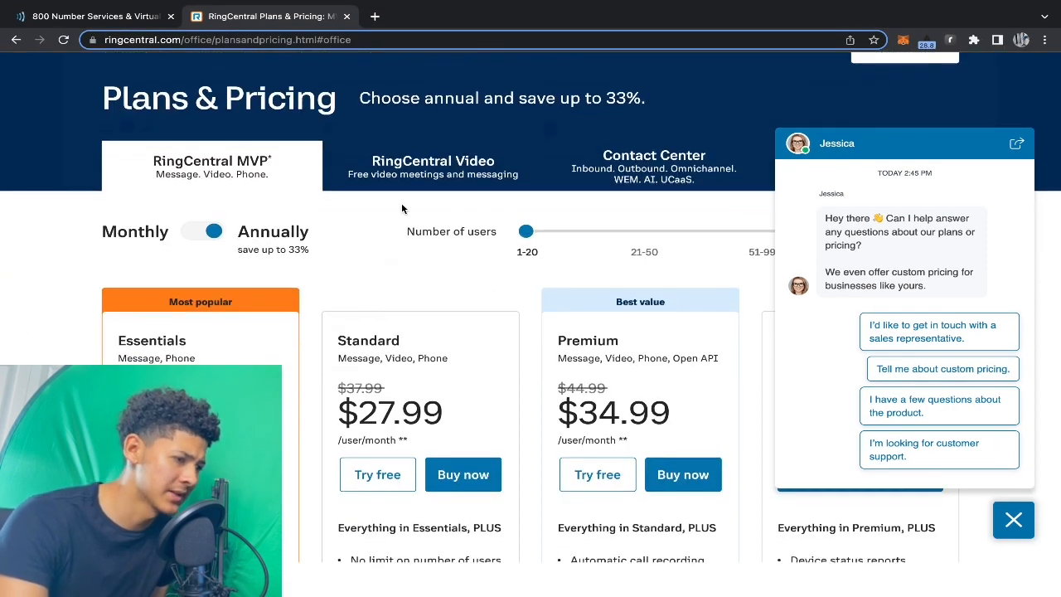
pyautogui.click(1013, 520)
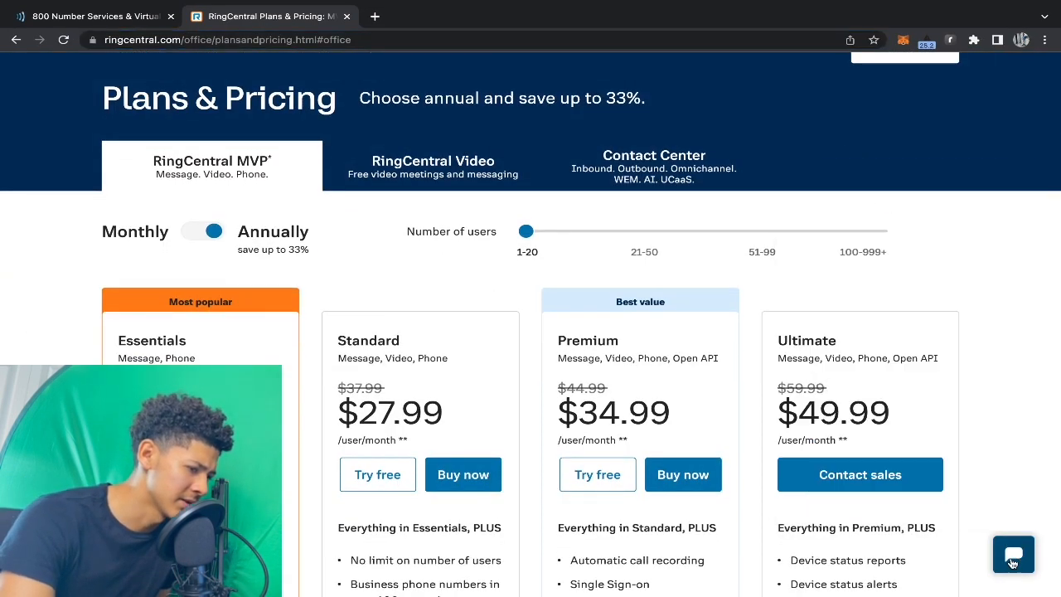
pyautogui.scroll(-3)
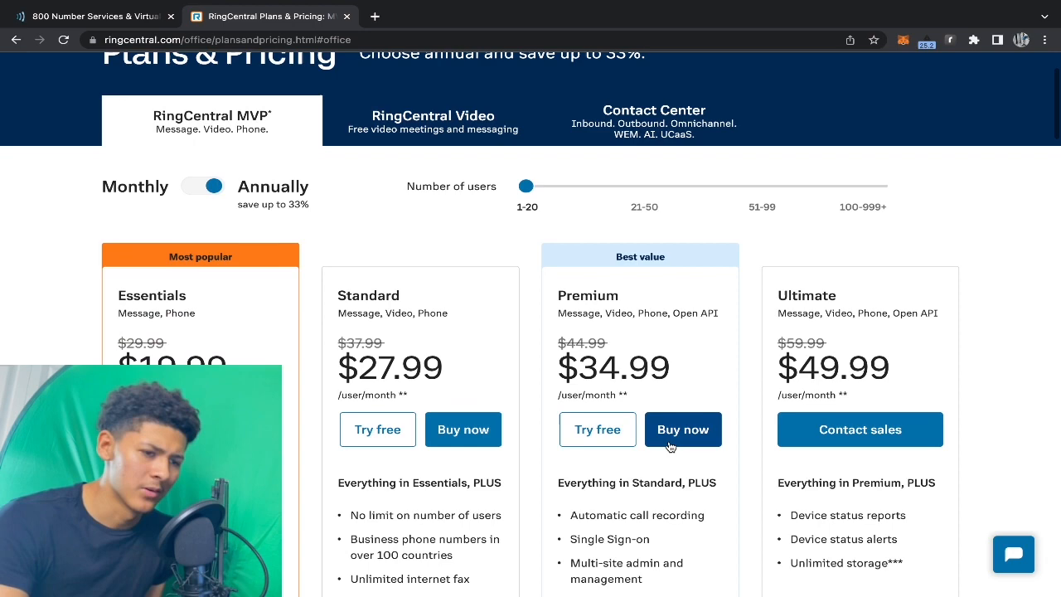
pyautogui.scroll(-3)
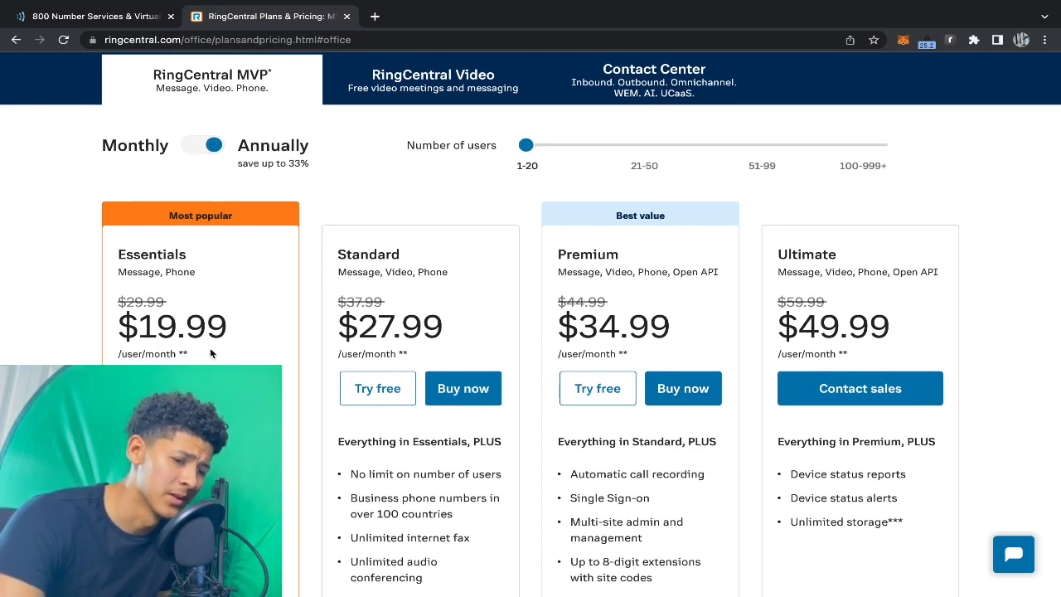
pyautogui.scroll(-3)
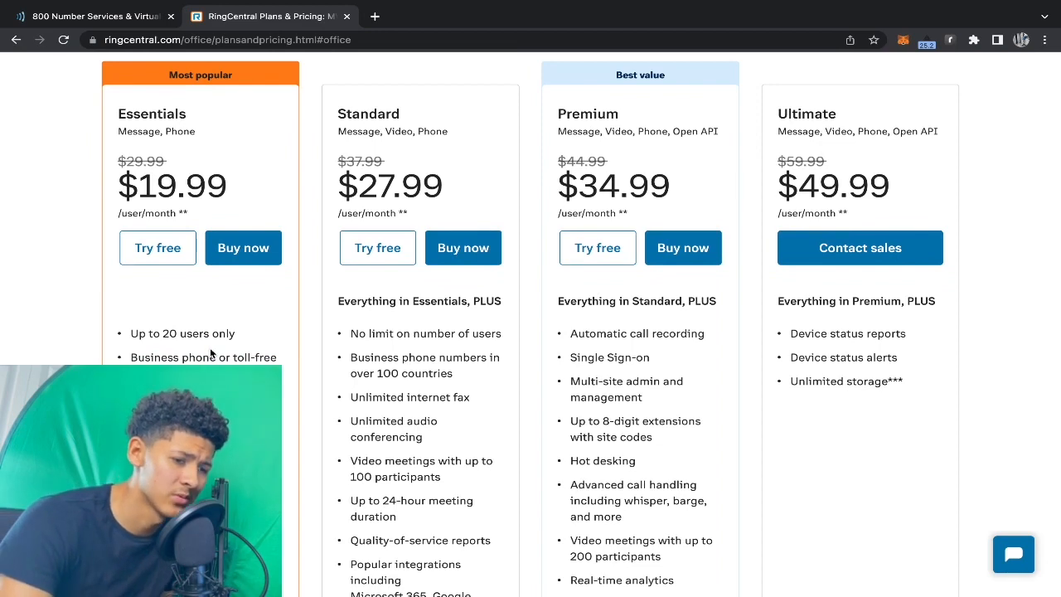
pyautogui.scroll(-3)
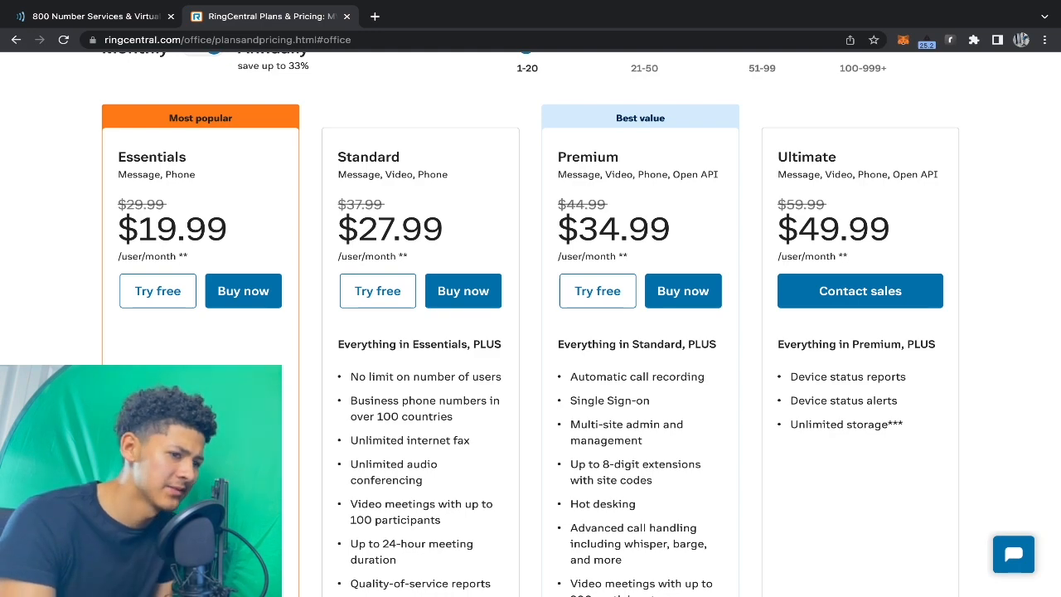
pyautogui.moveTo(597, 292)
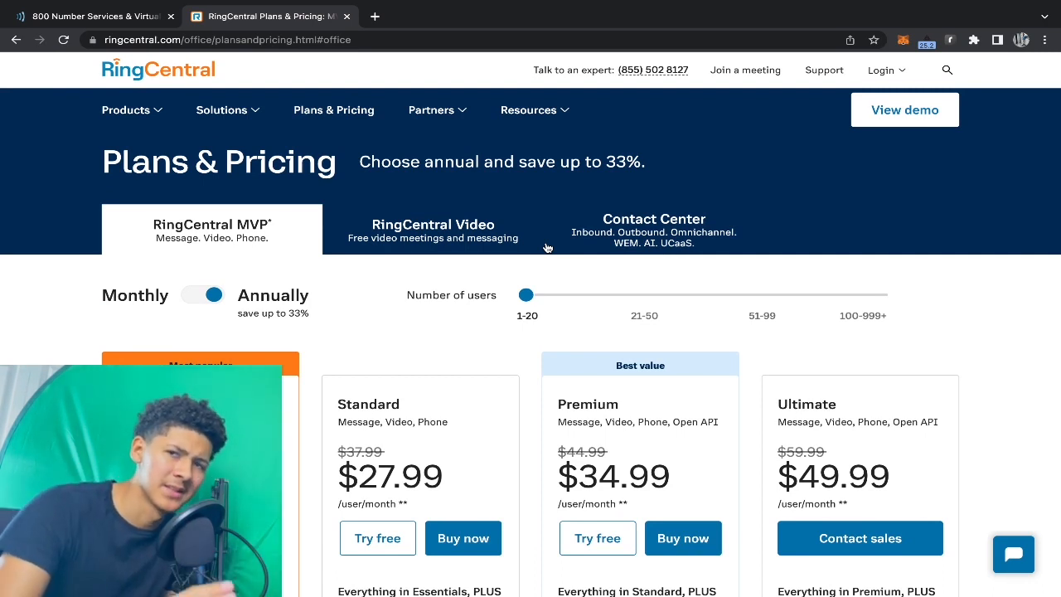
# Step: Switch from RingCentral's pricing to the FreedomVoice site tab
pyautogui.click(96, 17)
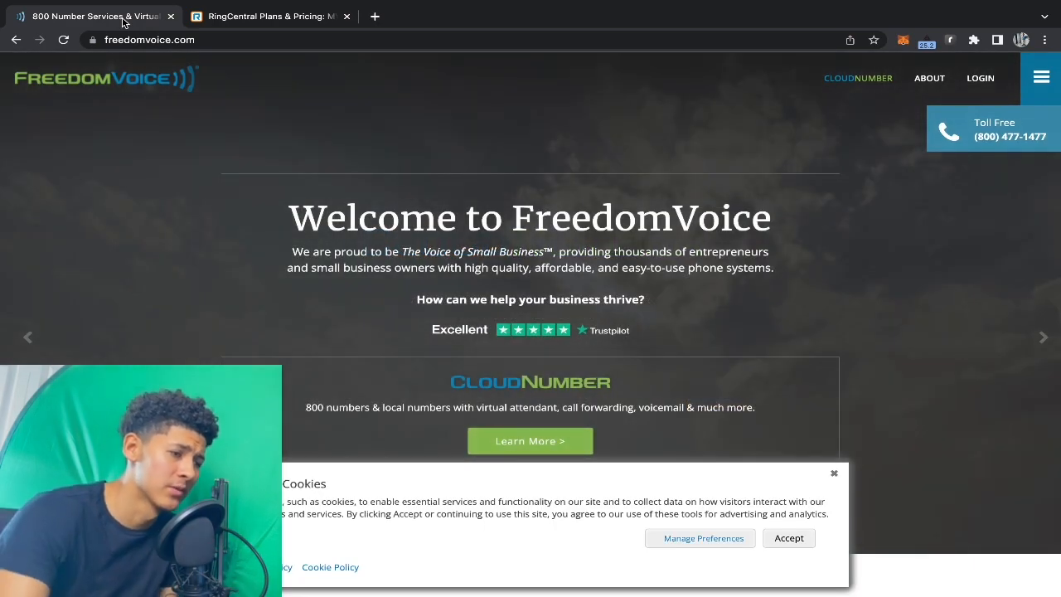
pyautogui.moveTo(418, 162)
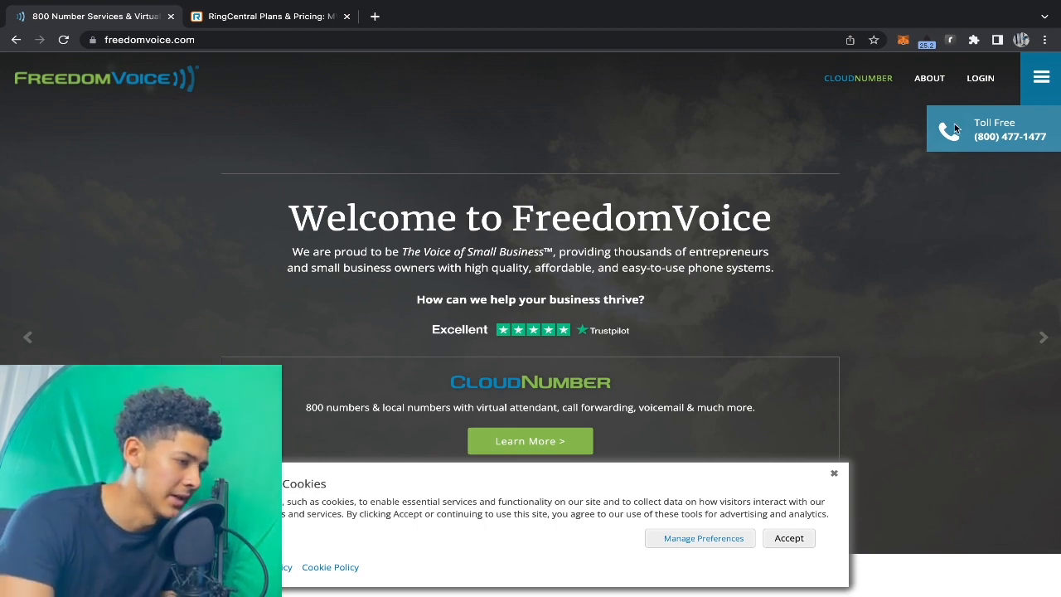
pyautogui.moveTo(981, 101)
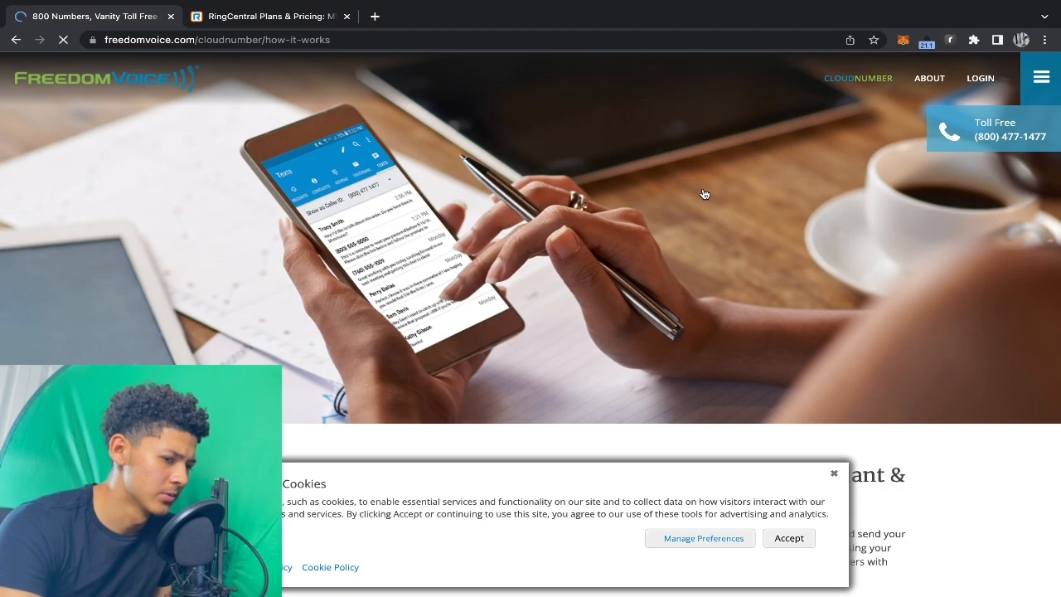
# Step: Use 'Choose Number & See Pricing' to reach the 1-800 numbers with START, EDGE and MAX plans
pyautogui.scroll(-3)
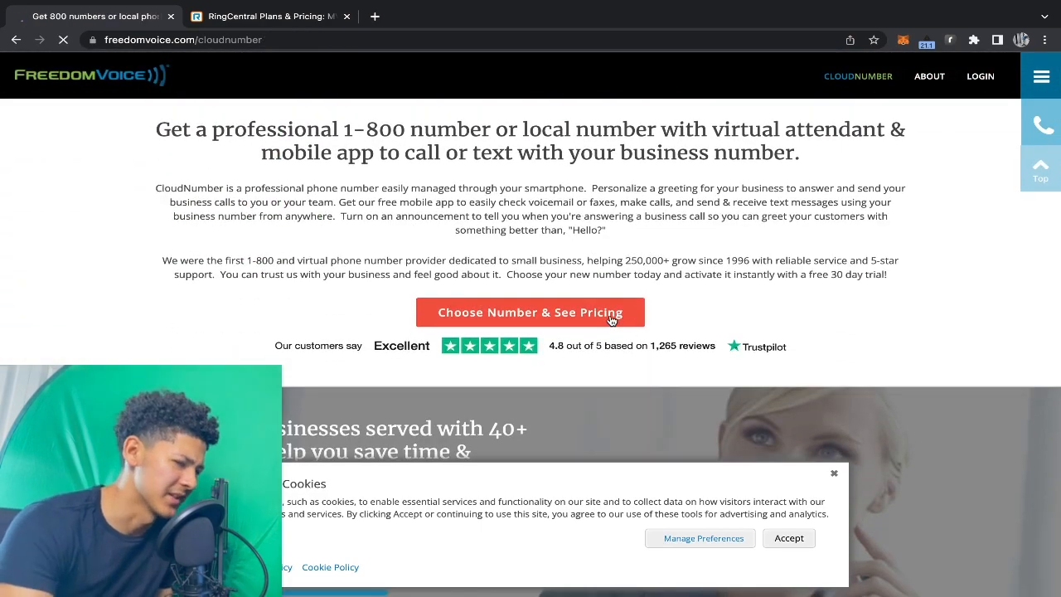
pyautogui.click(531, 311)
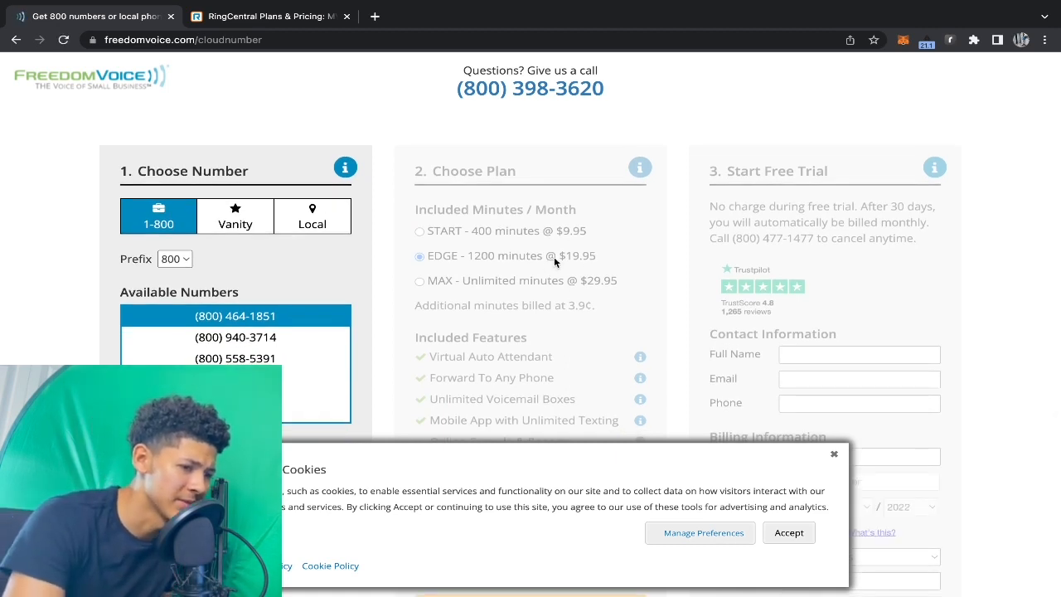
pyautogui.moveTo(540, 276)
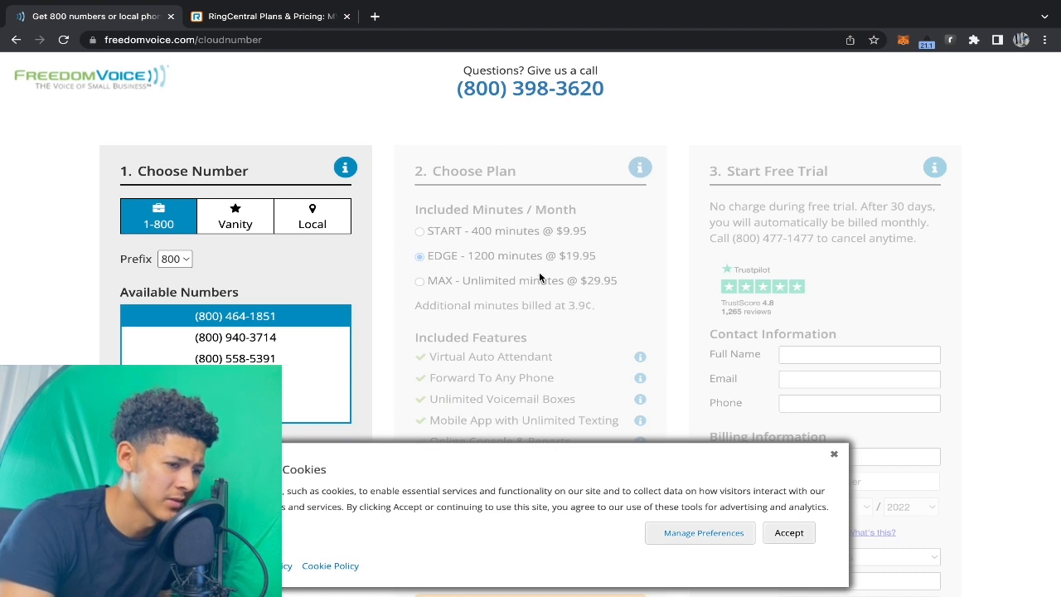